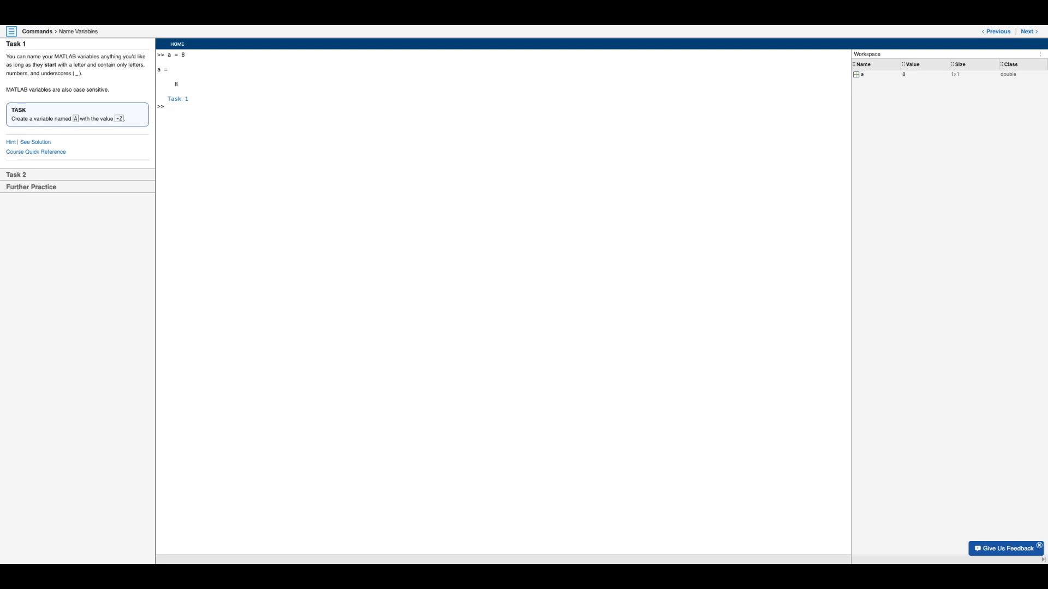
Step: Enter A = -2 at the prompt so Task 1 passes, then continue to Task 2
double_click(171, 55)
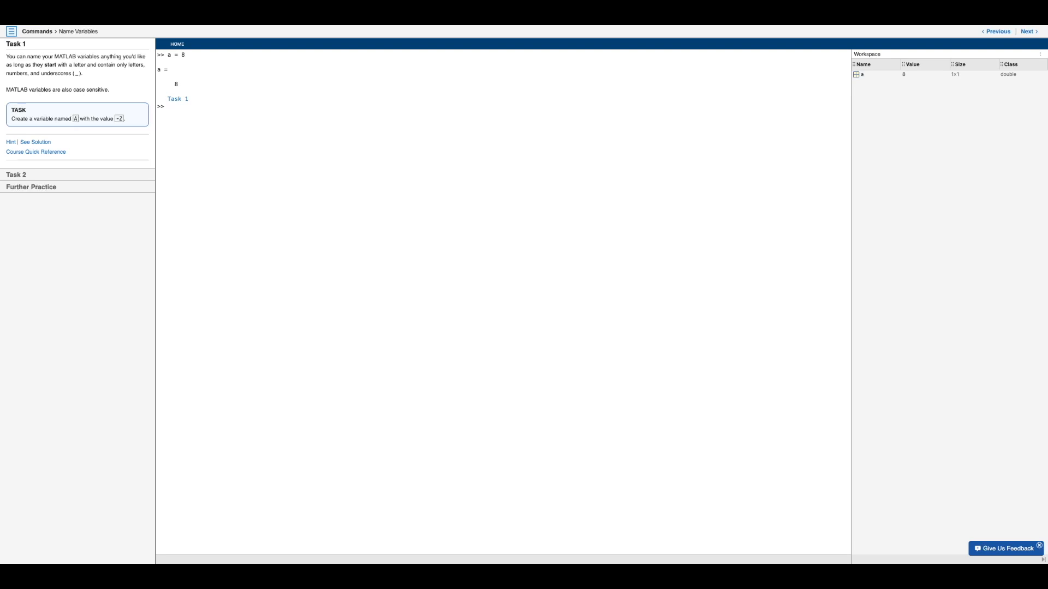
left_click_drag(72, 65, 133, 64)
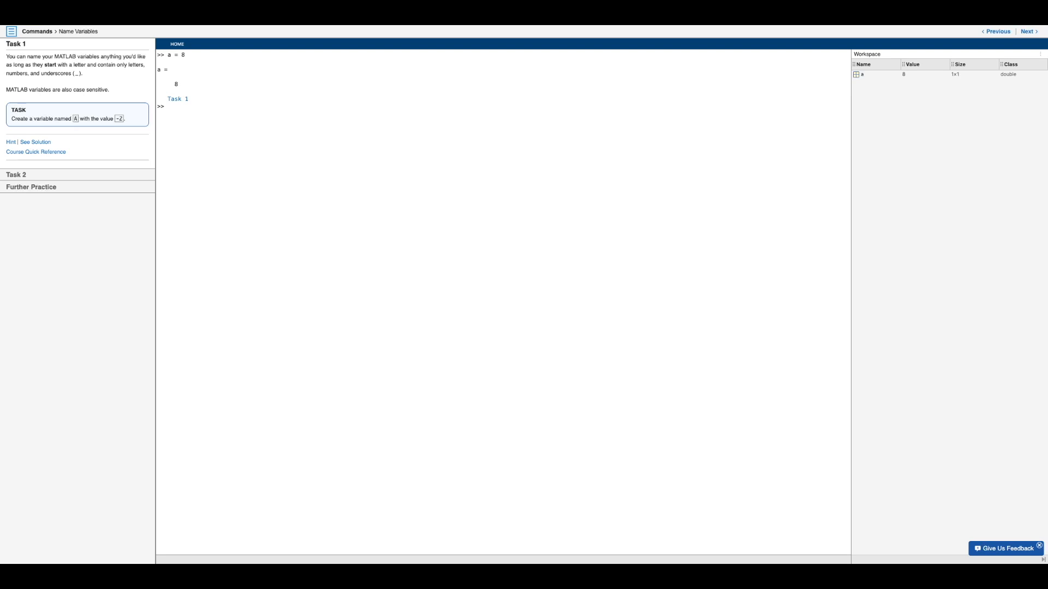
type("A")
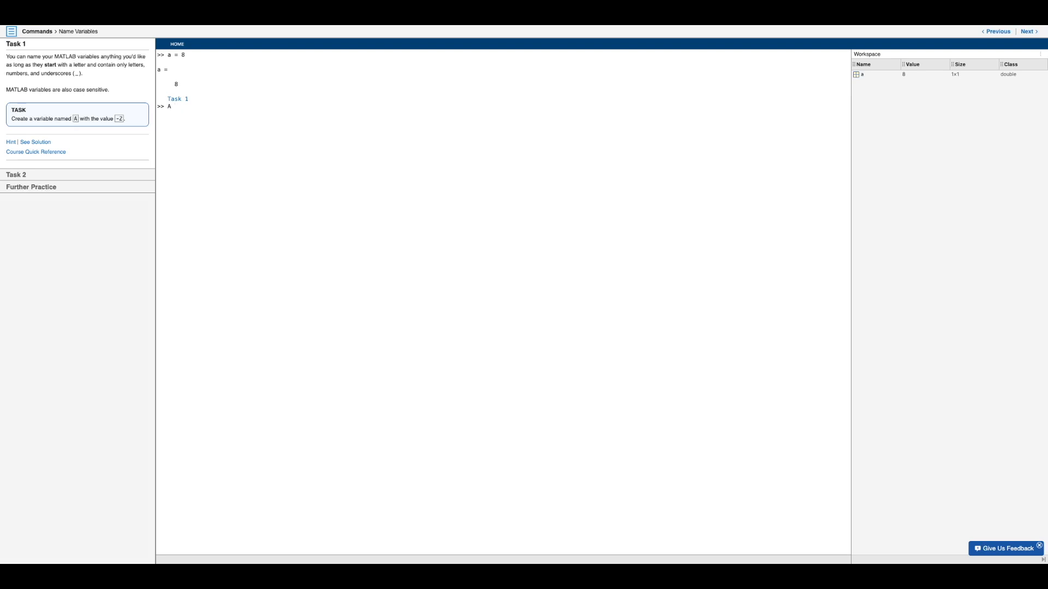
type("= -2")
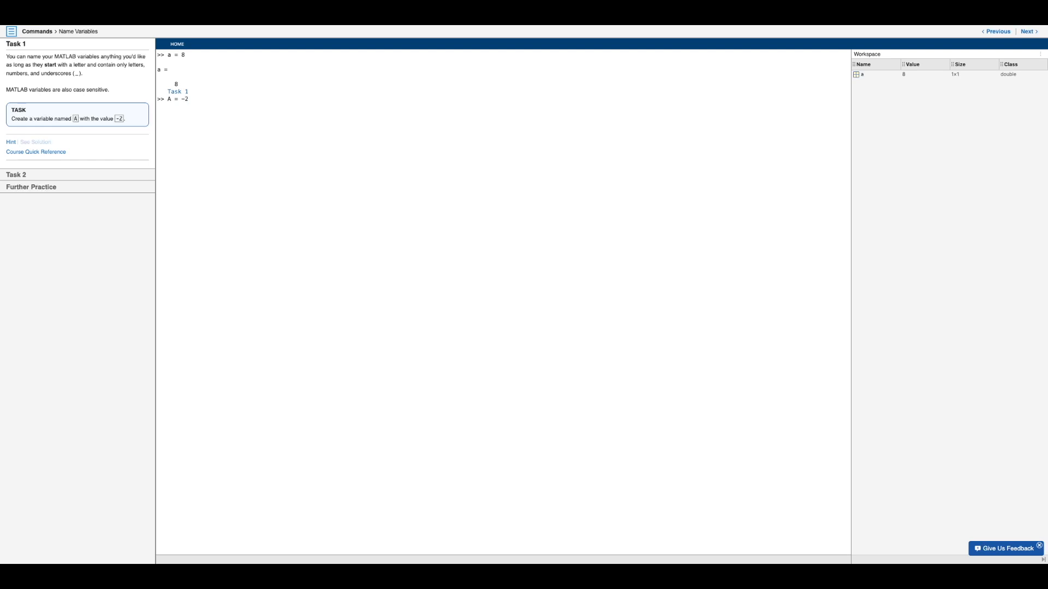
key("enter")
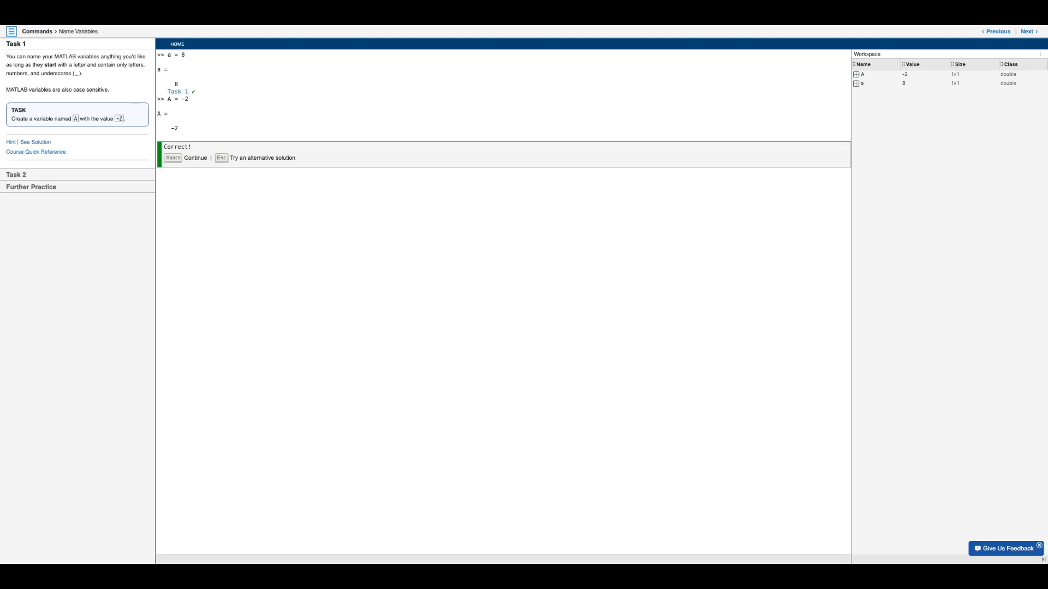
key("space")
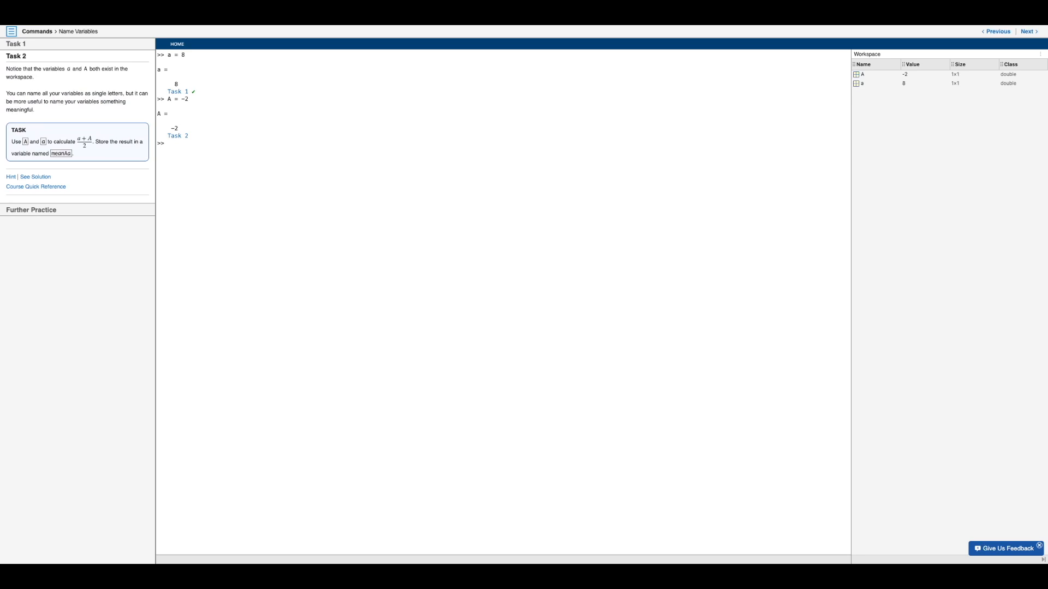
left_click(174, 113)
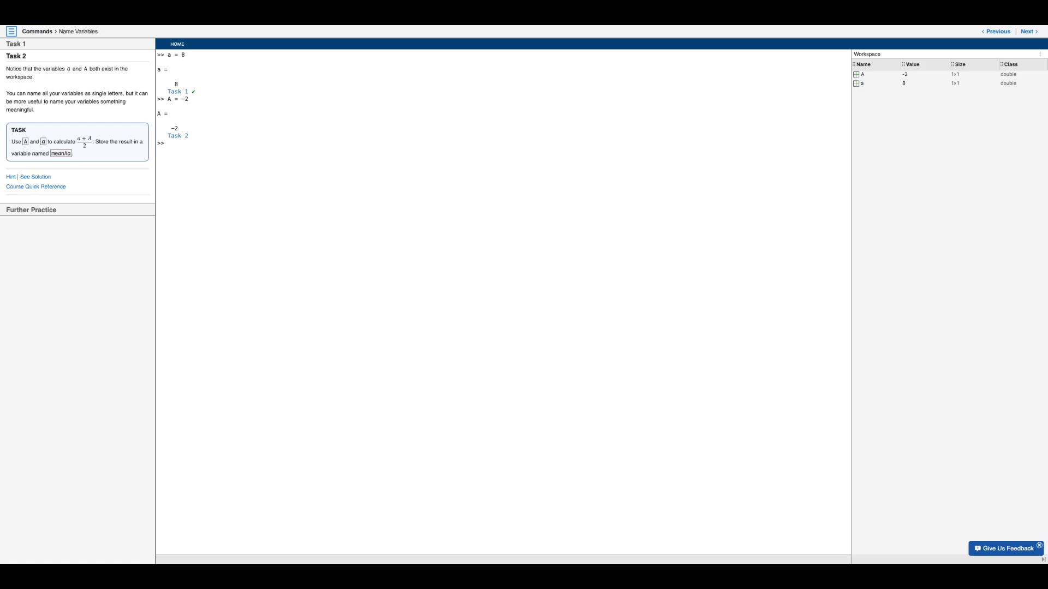
left_click(168, 143)
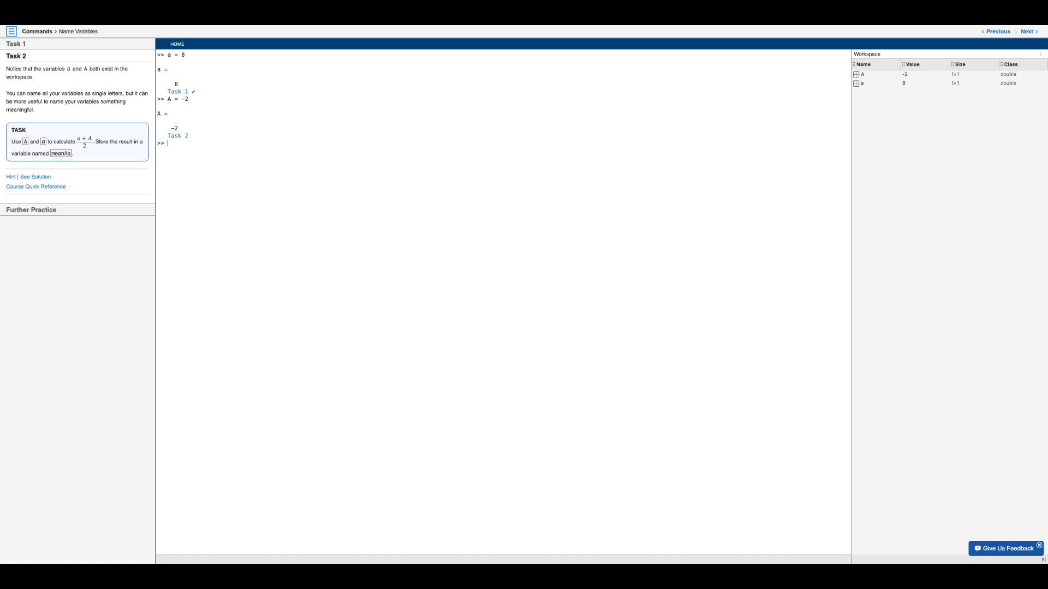
Step: Enter meanAa = (a+A)/2, which evaluates to 3 and passes Task 2
type("mea")
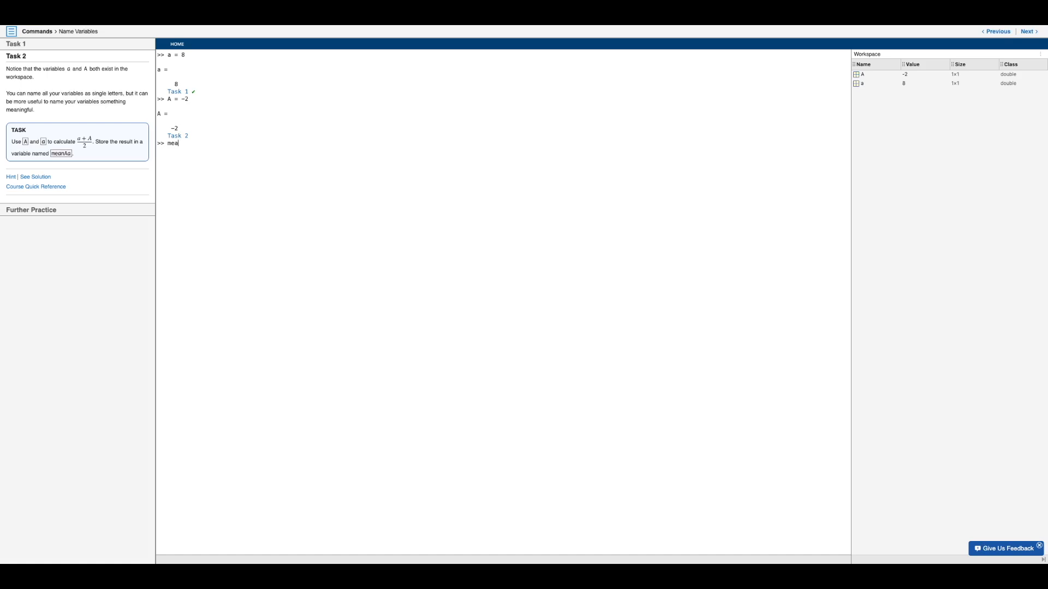
type("nAa")
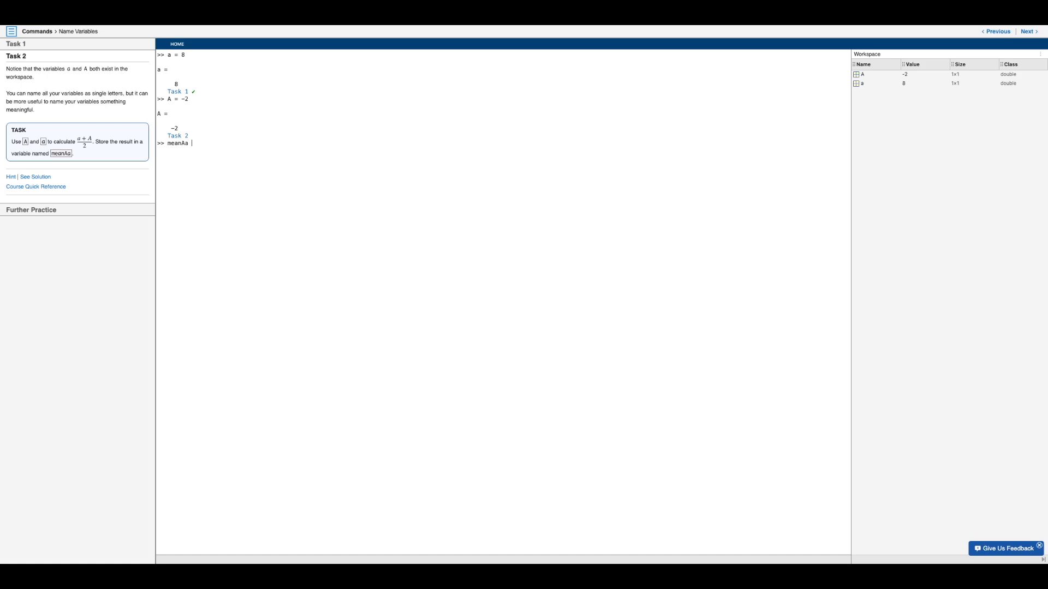
type("=")
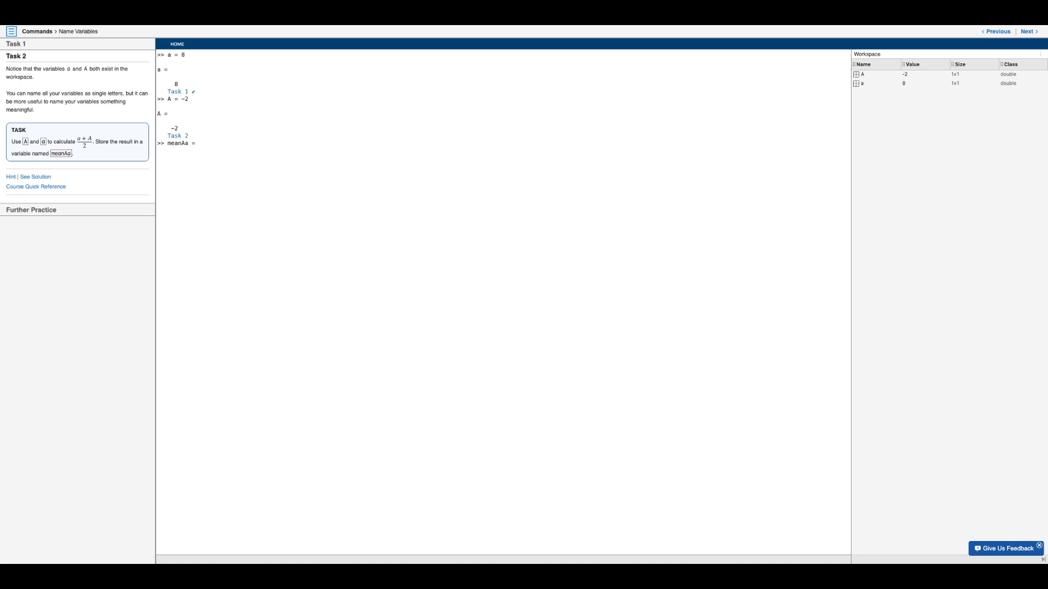
type("(")
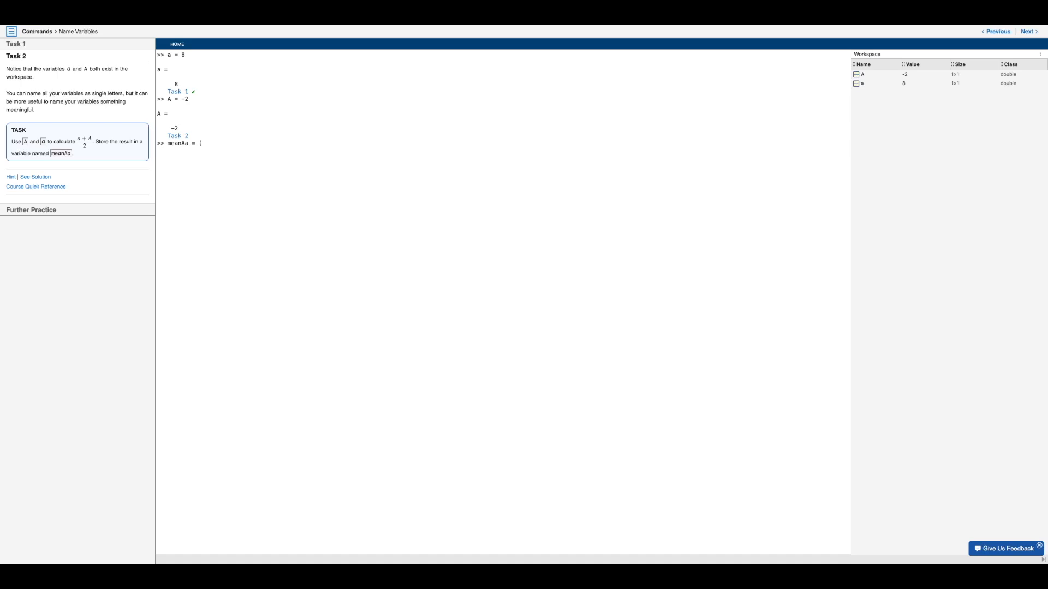
type("a")
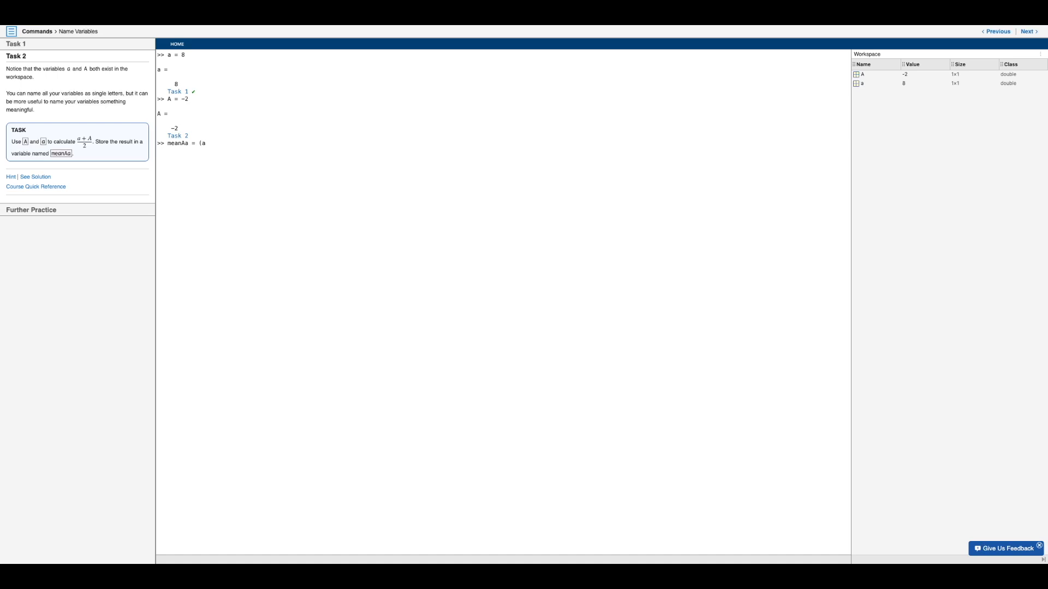
type("+")
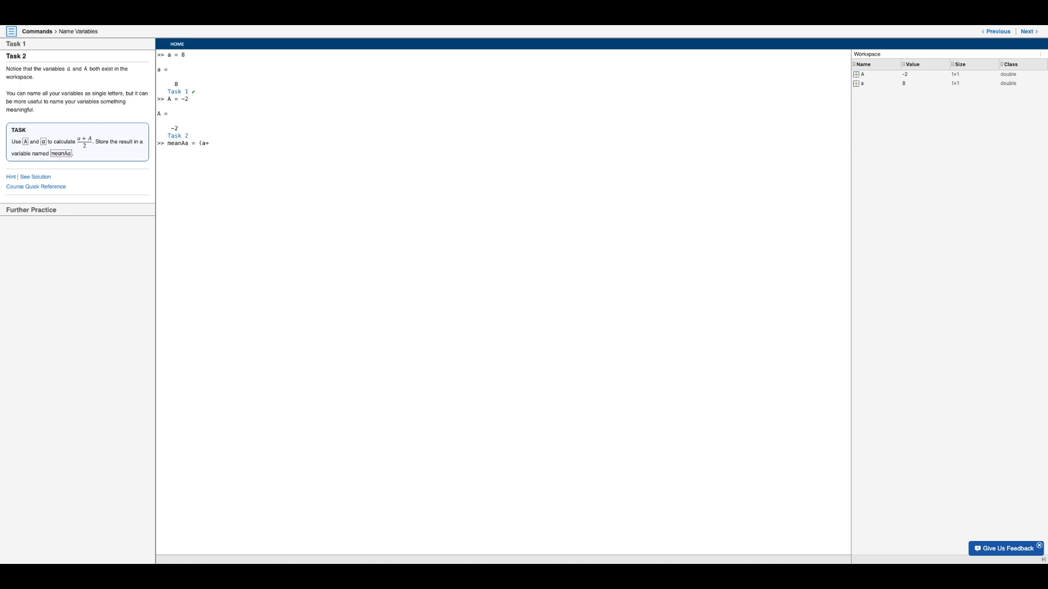
type("A")
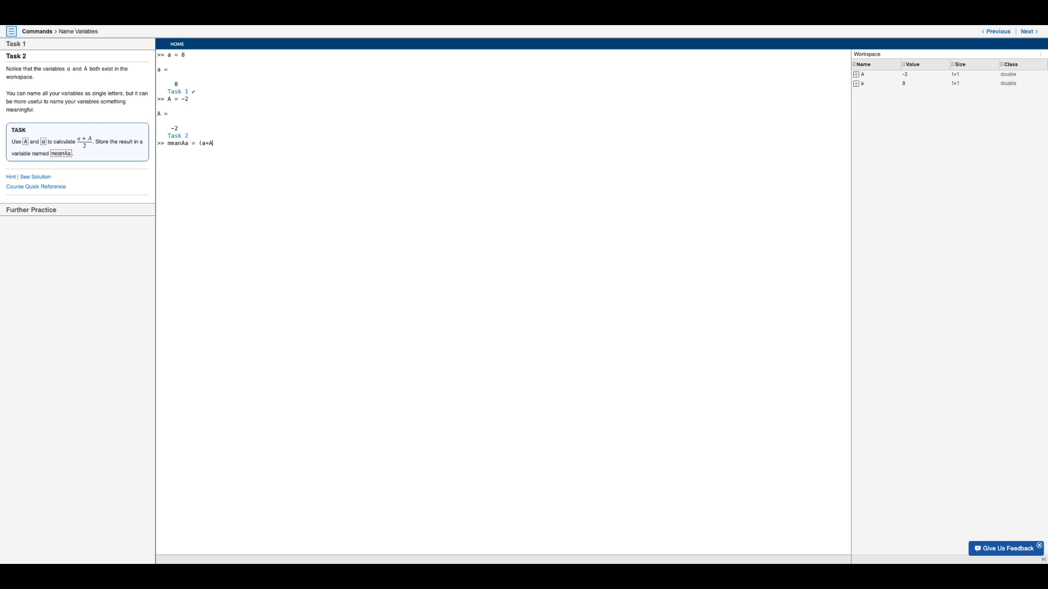
type(")/")
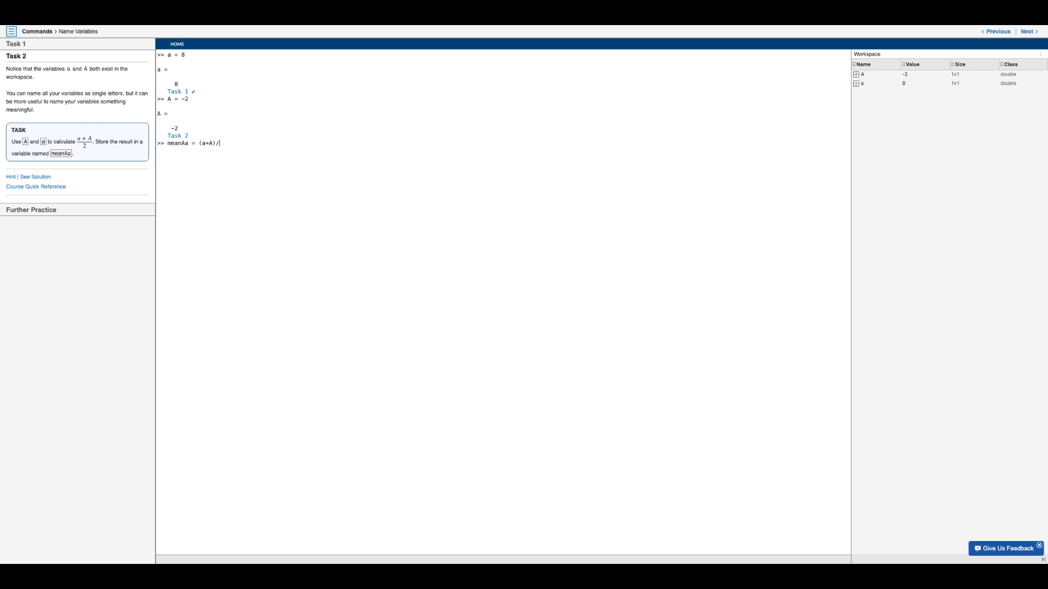
type("2")
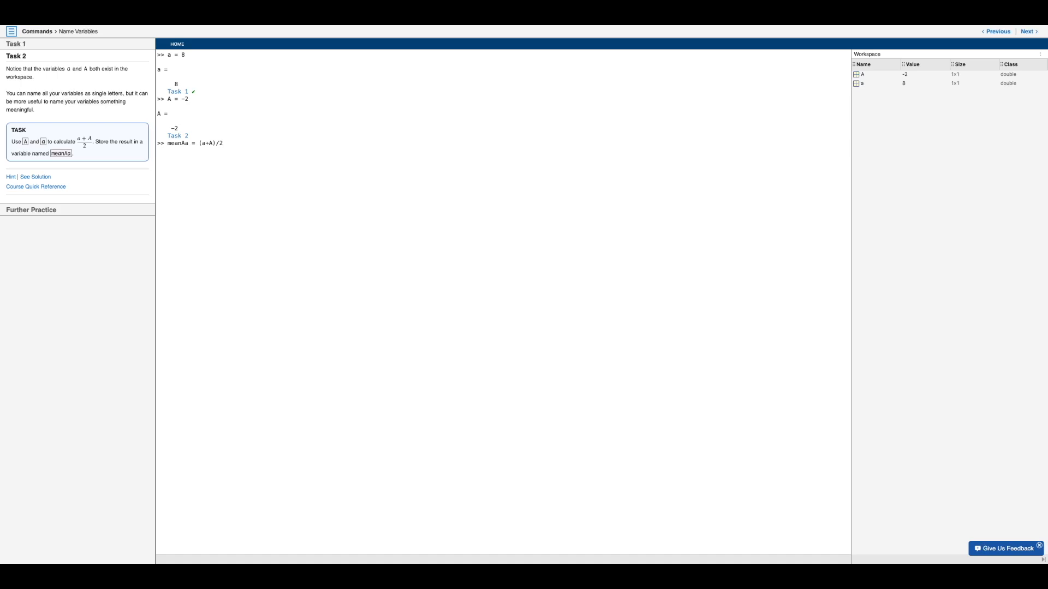
key("enter")
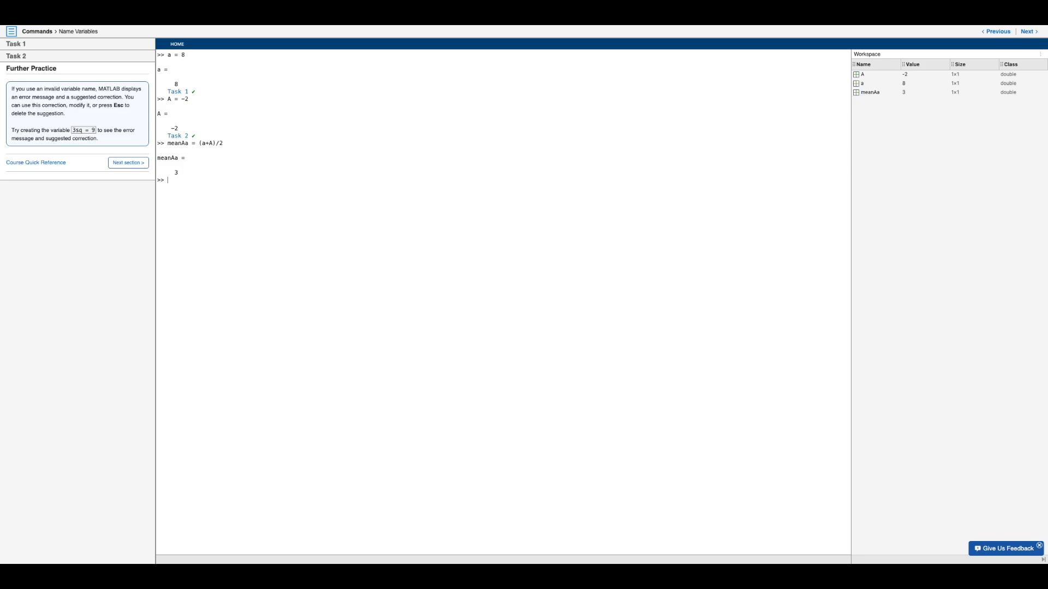
Step: Enter the invalid name 3sq = 9 to trigger the error, then select the suggested correction
type("3sq")
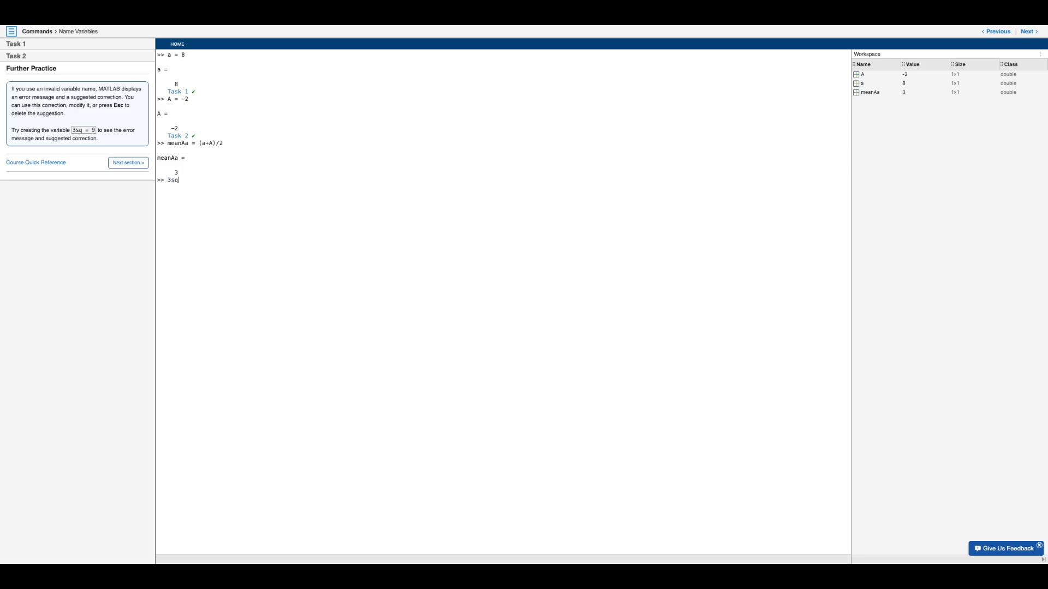
type("= 9")
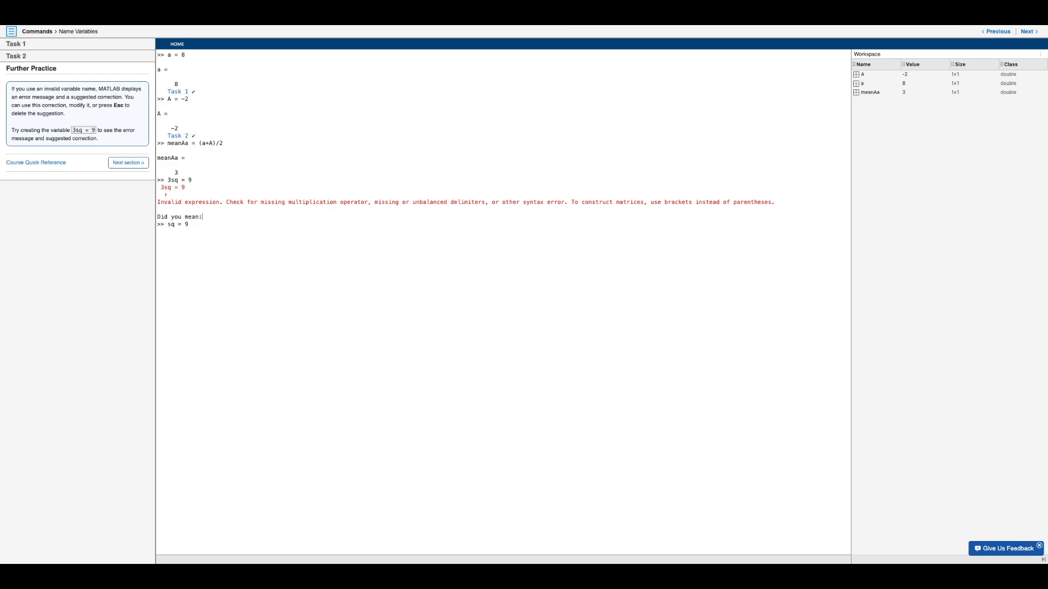
double_click(313, 201)
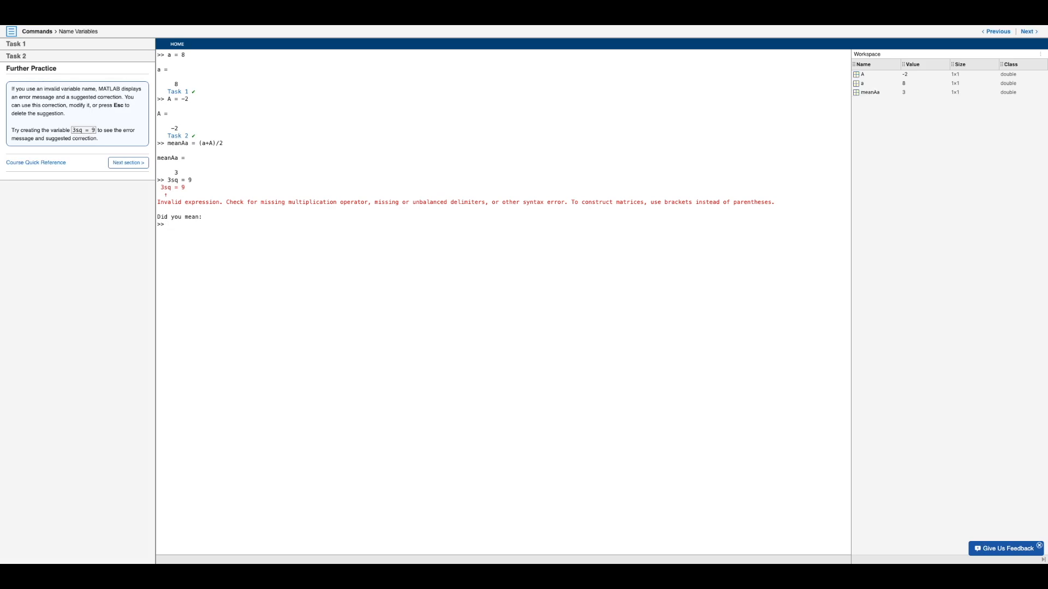
Step: Enter sq3 = 9 to create a validly named variable in the workspace
type("sq3 = 9")
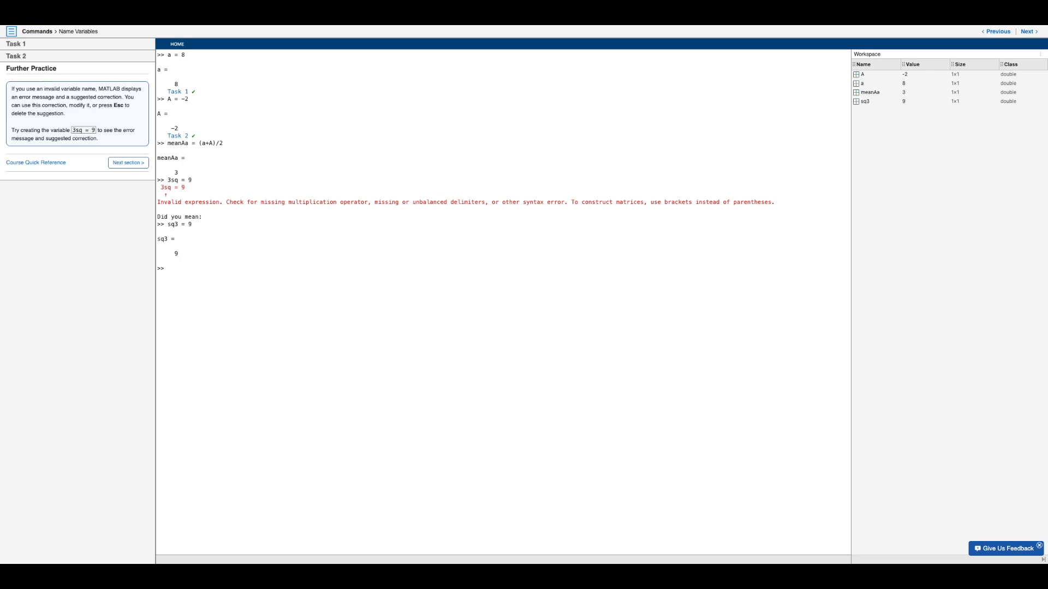
left_click(166, 269)
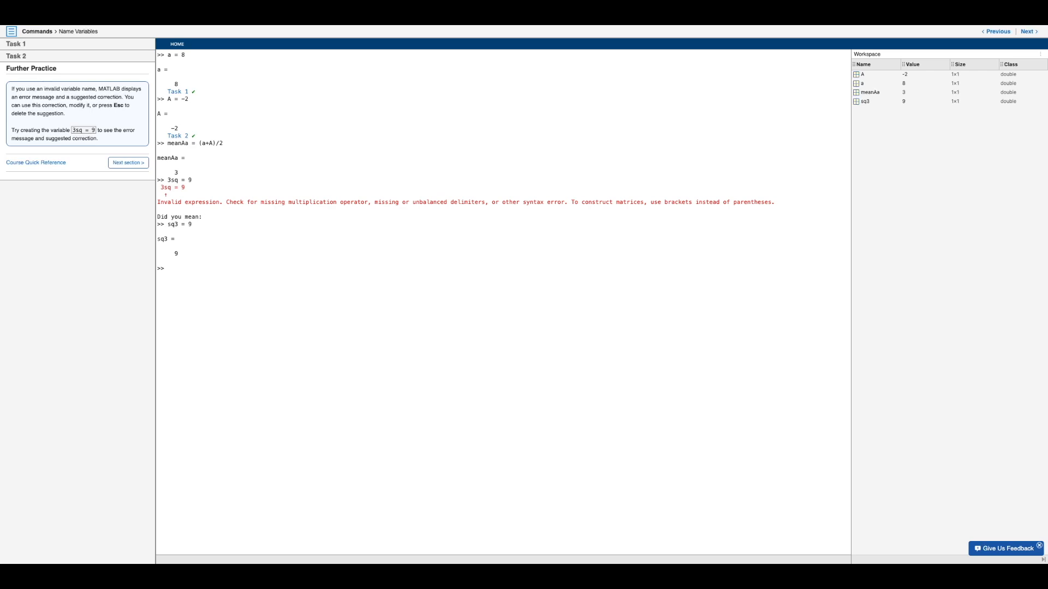
left_click(166, 269)
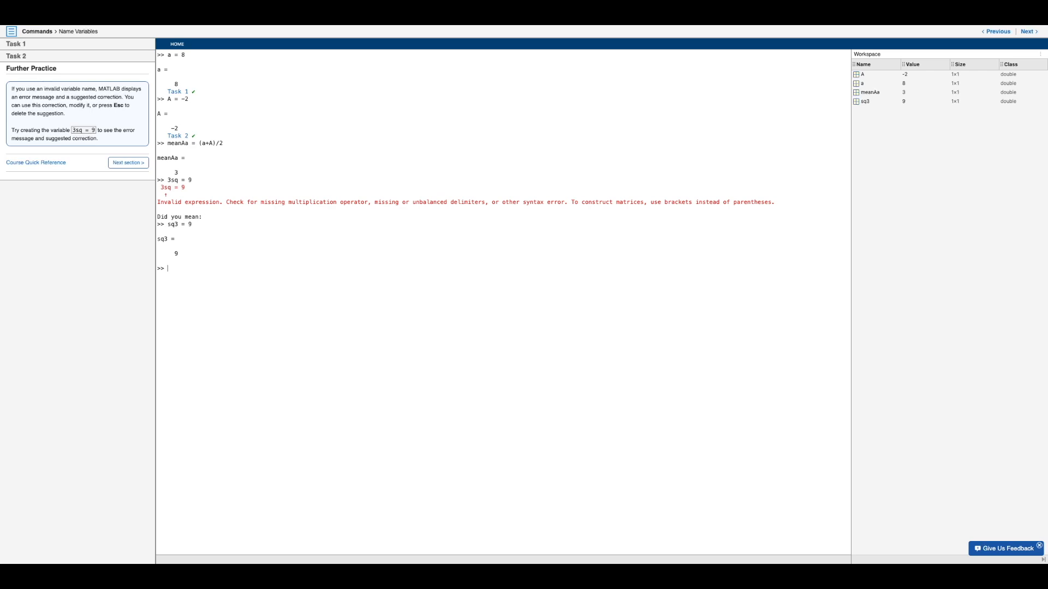